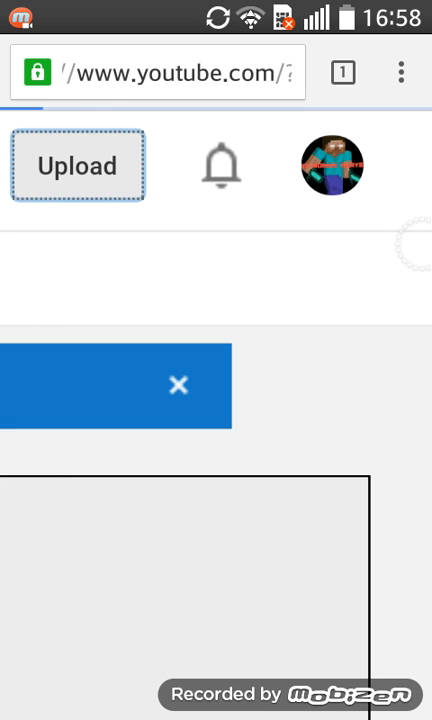
Open Settings from the profile avatar to reach the account overview page
left_click(178, 386)
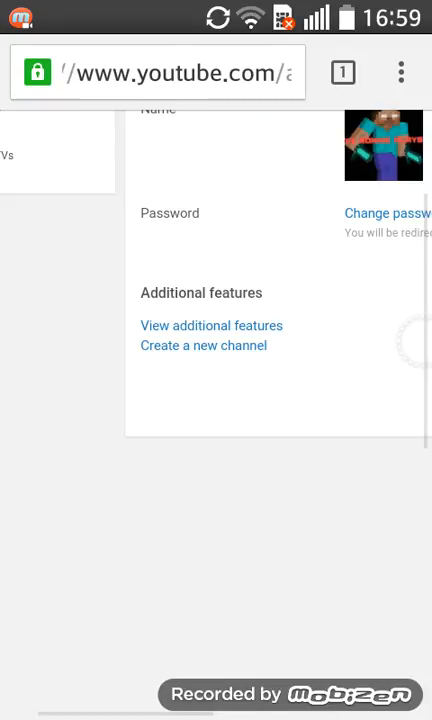
Verify Custom thumbnails is enabled under additional features, then bring up the Video Manager list
left_click(210, 325)
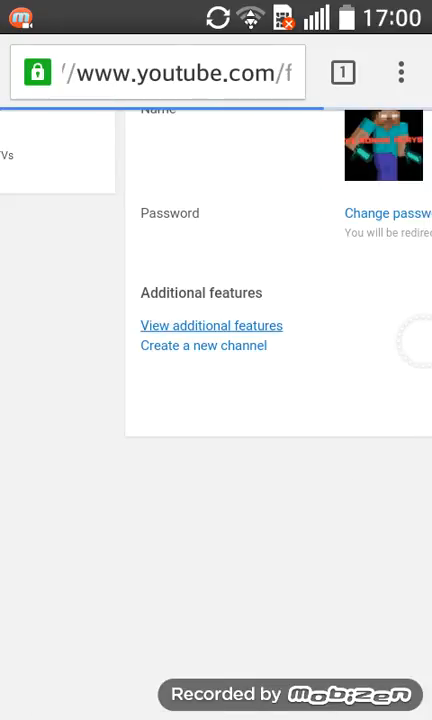
left_click(211, 325)
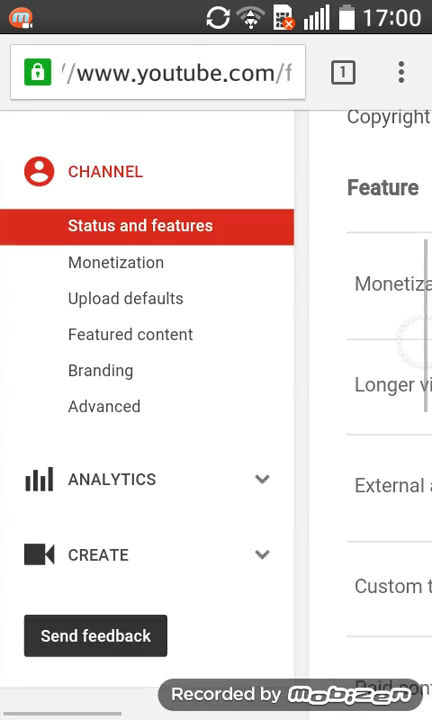
scroll("down", 3)
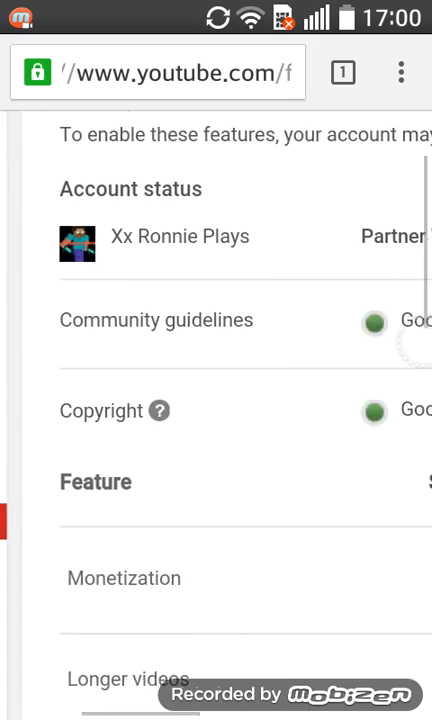
scroll("down", 3)
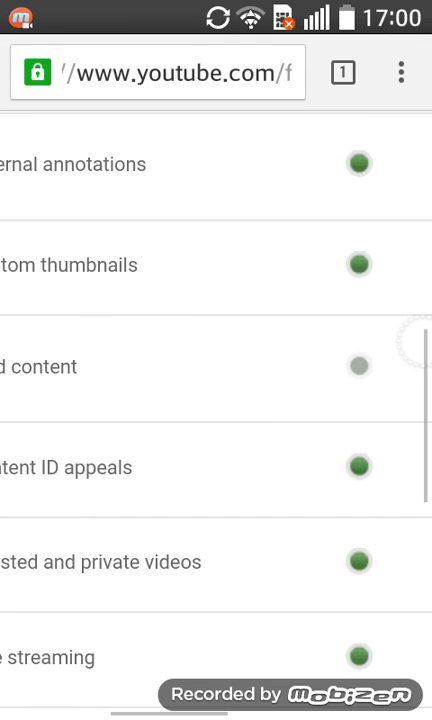
scroll("down", 3)
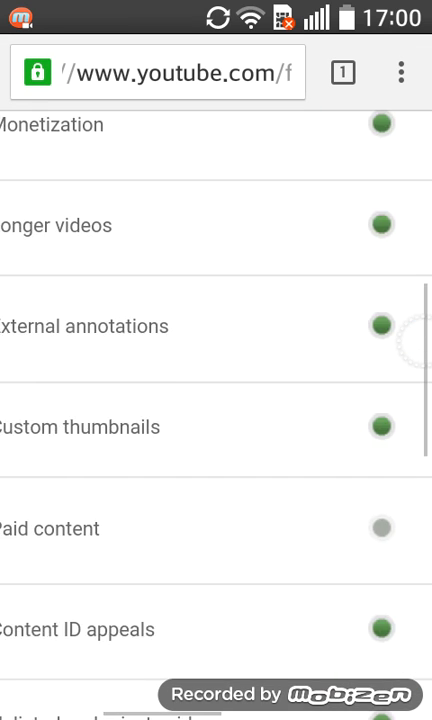
scroll("up", 3)
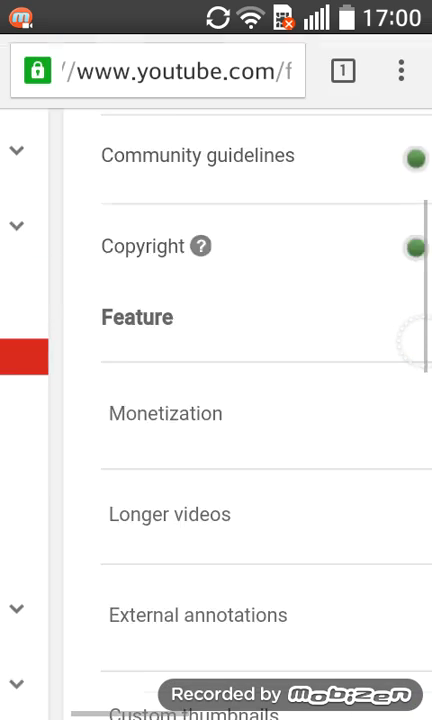
scroll("down", 3)
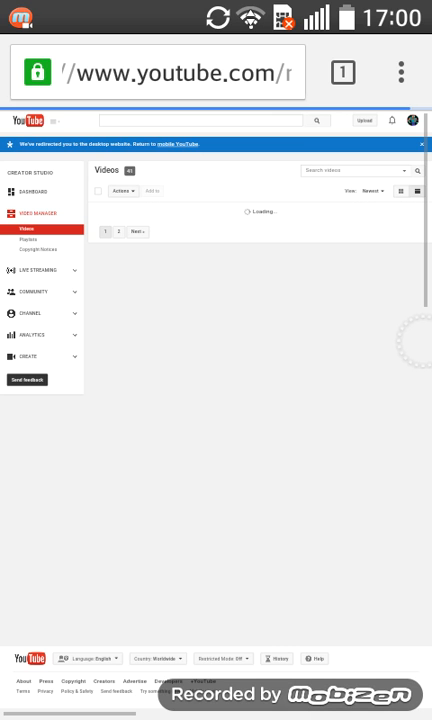
Scroll through the loaded Video Manager list of uploaded videos, including Hunger games ep18
scroll("down", 3)
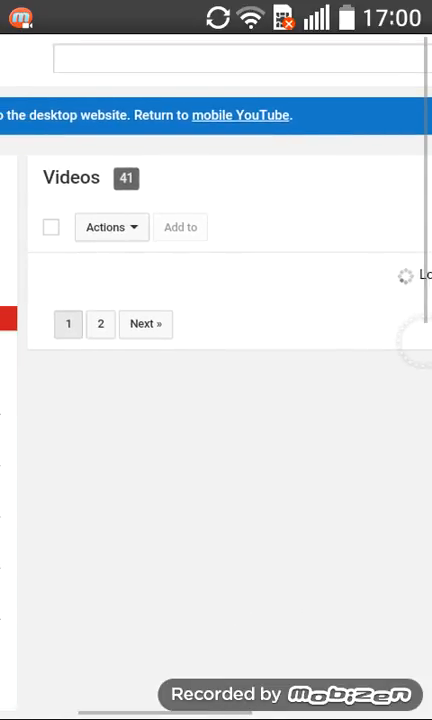
left_click(33, 60)
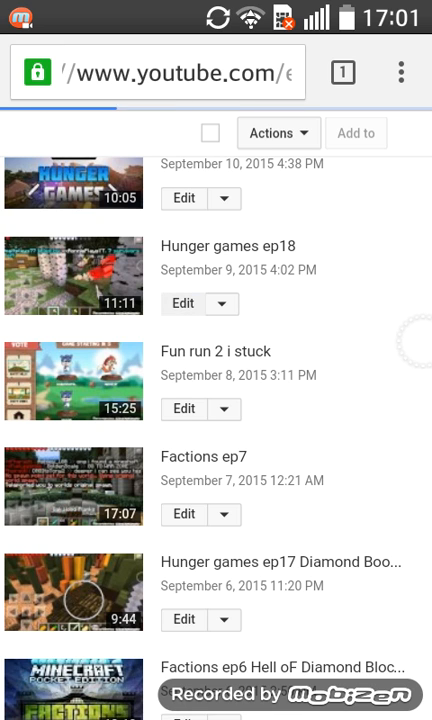
Upload a custom thumbnail image for Hunger games ep18 and save the changes
left_click(182, 303)
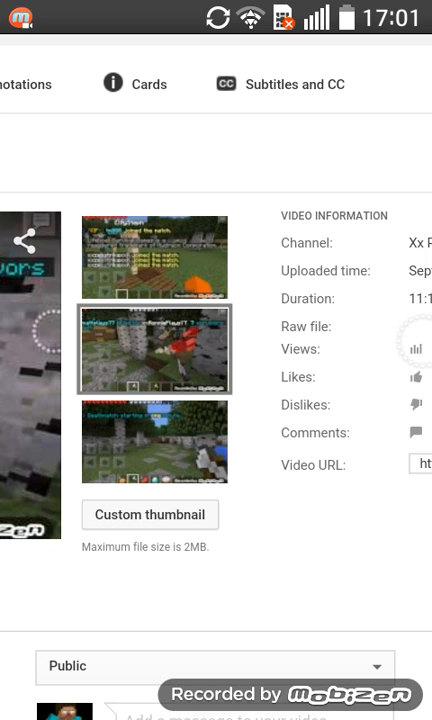
left_click(150, 514)
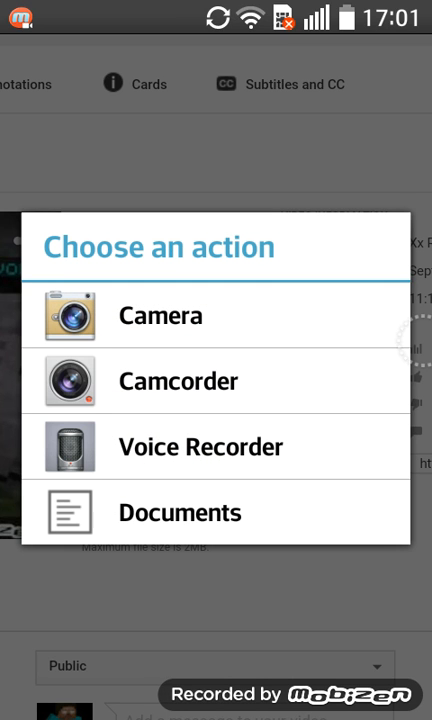
left_click(179, 512)
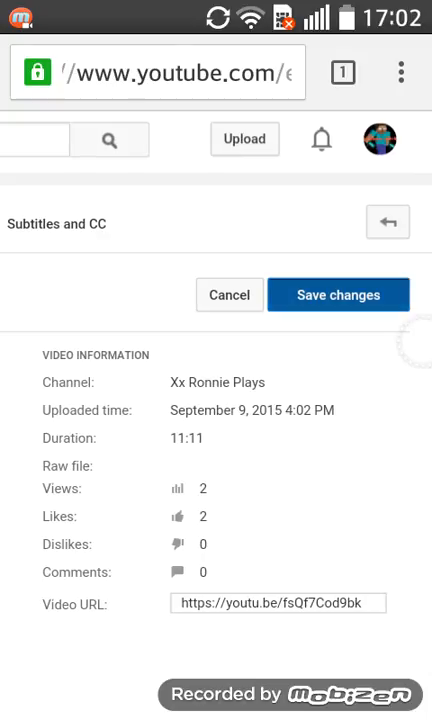
left_click(338, 294)
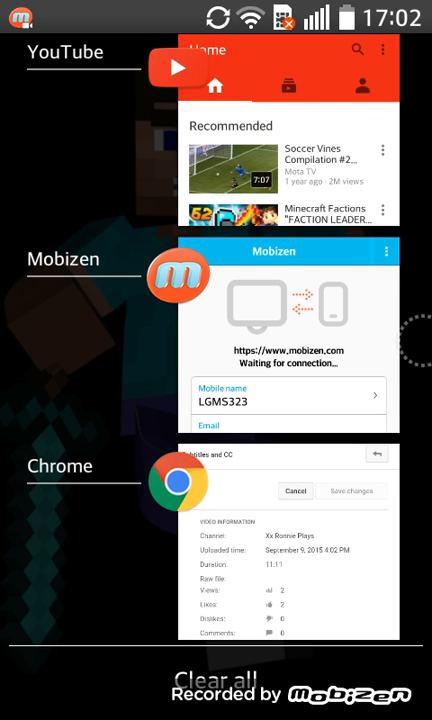
Go to the Android home screen and launch the YouTube app
scroll("down", 3)
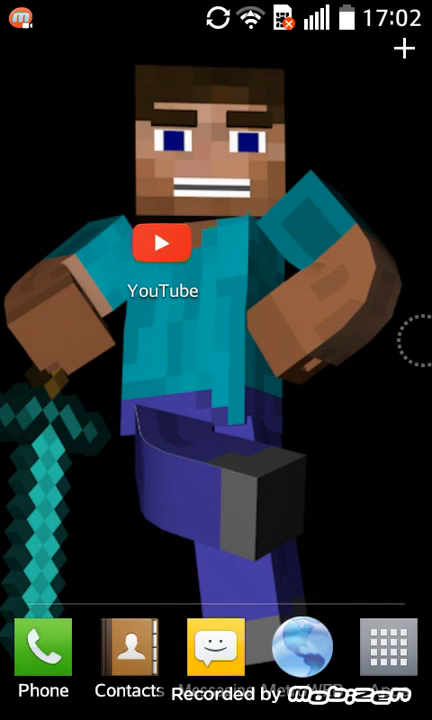
left_click(161, 243)
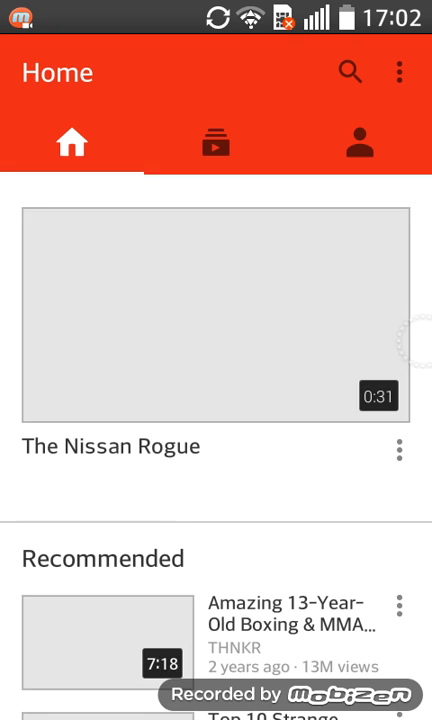
Browse My videos and the channel's home page from the Account tab, then exit to the app drawer
left_click(359, 144)
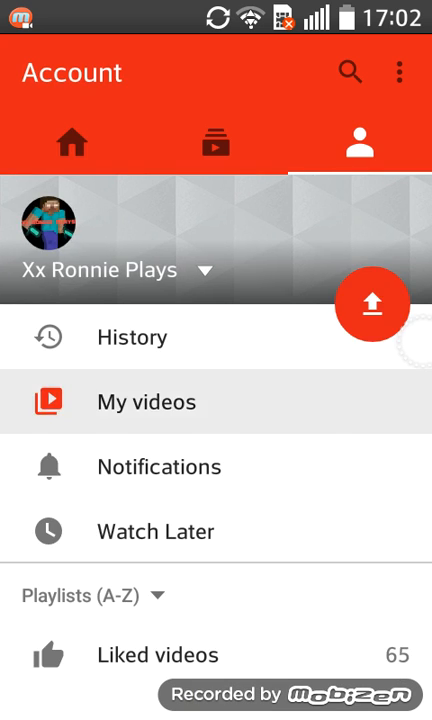
left_click(147, 402)
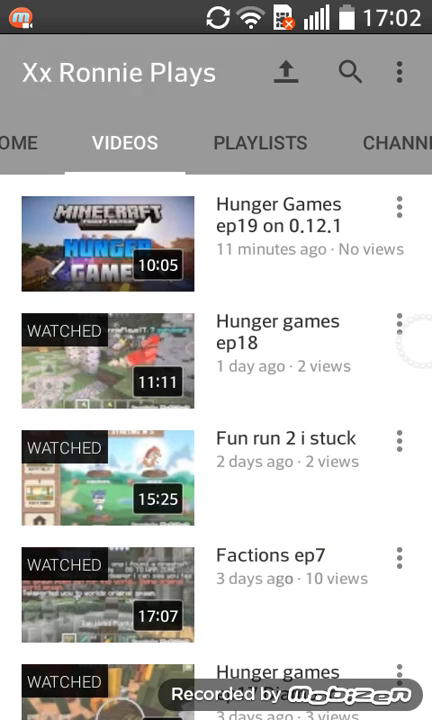
left_click(349, 72)
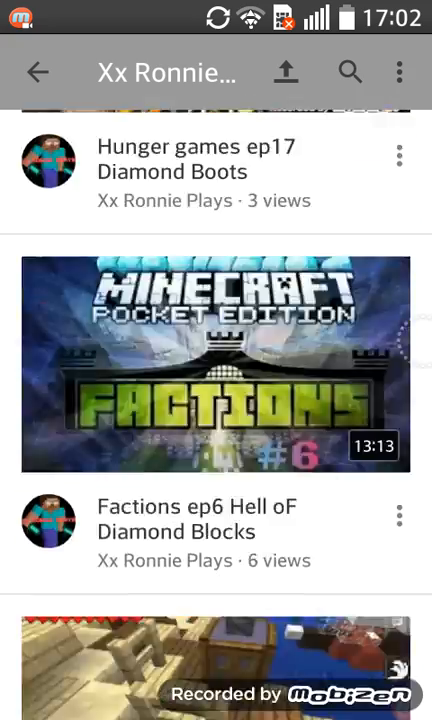
scroll("down", 3)
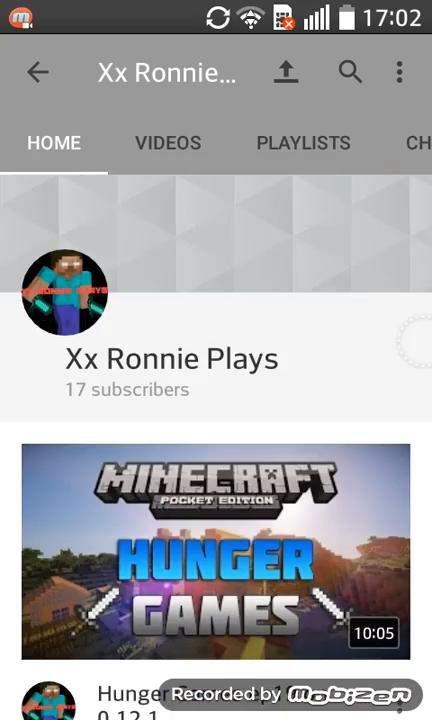
scroll("down", 3)
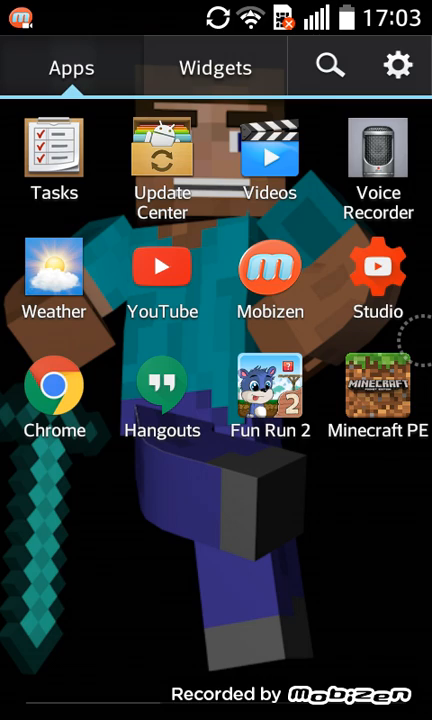
scroll("left", 3)
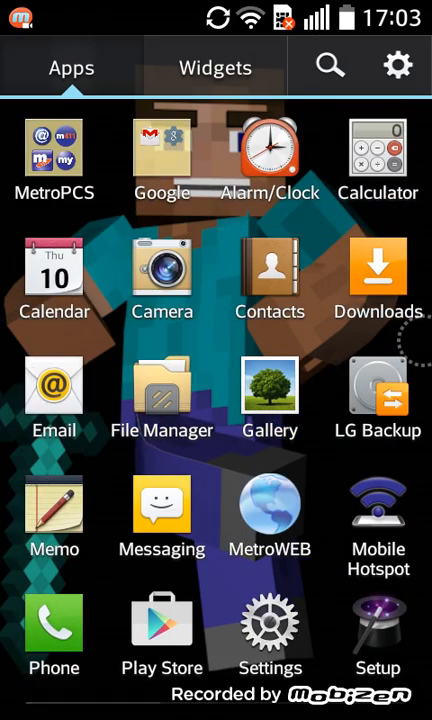
scroll("left", 3)
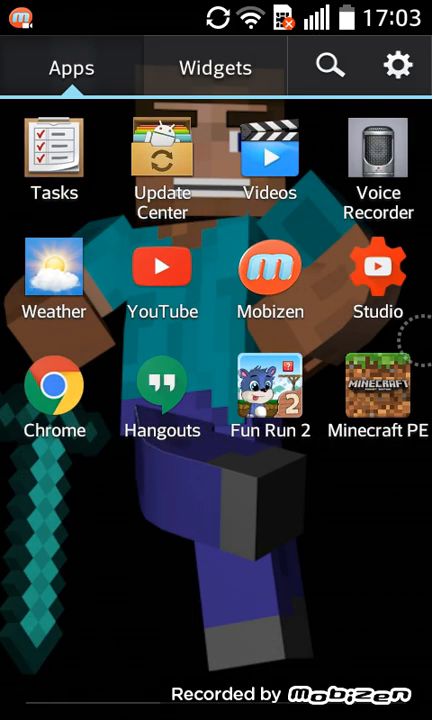